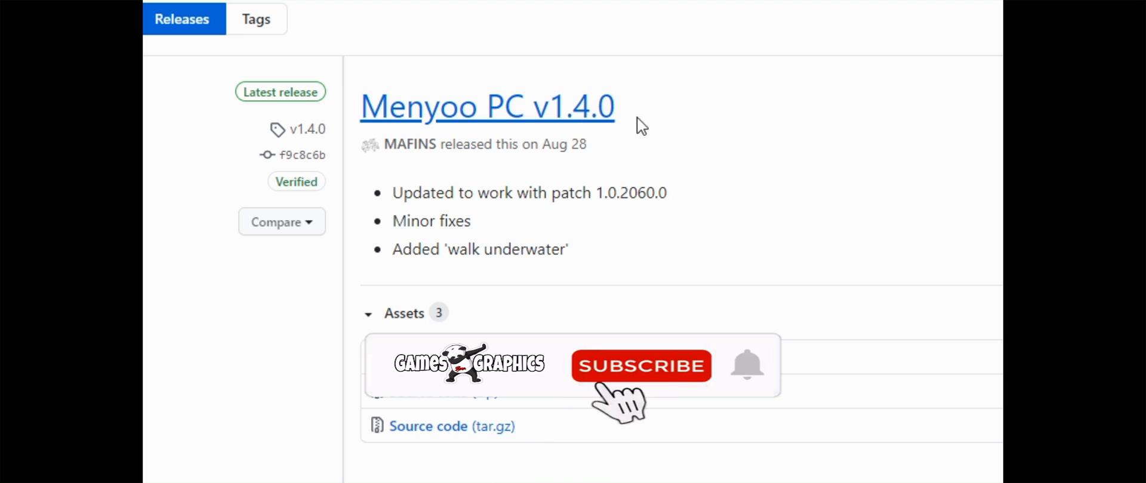
# Open the ScriptHookVDotNet v3.0.4 folder
pyautogui.click(640, 366)
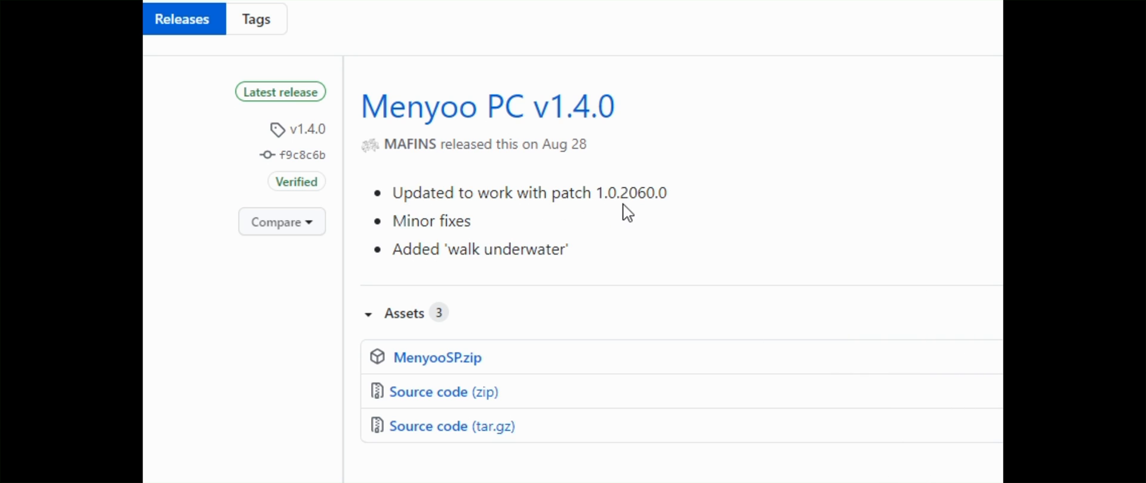
pyautogui.moveTo(502, 205)
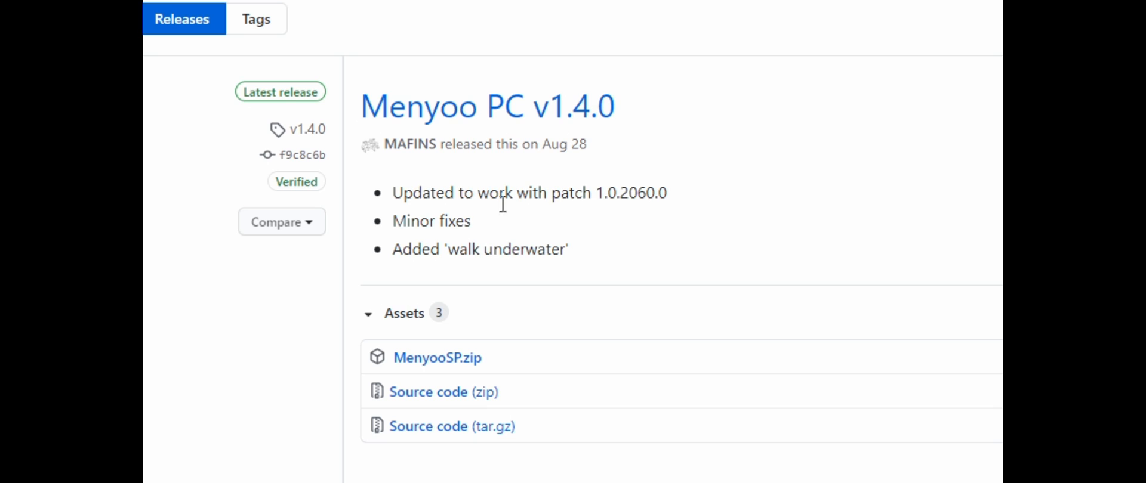
pyautogui.moveTo(462, 236)
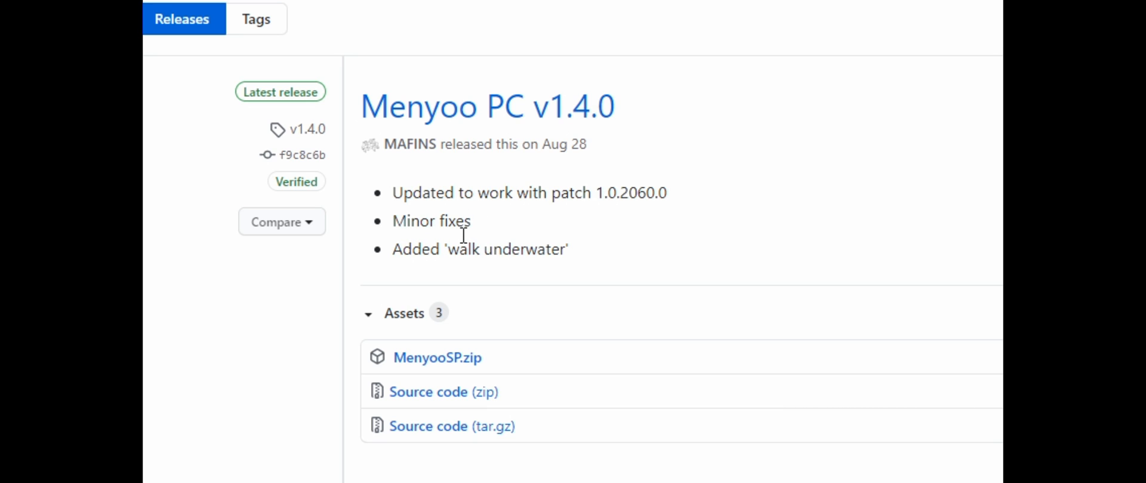
pyautogui.moveTo(481, 267)
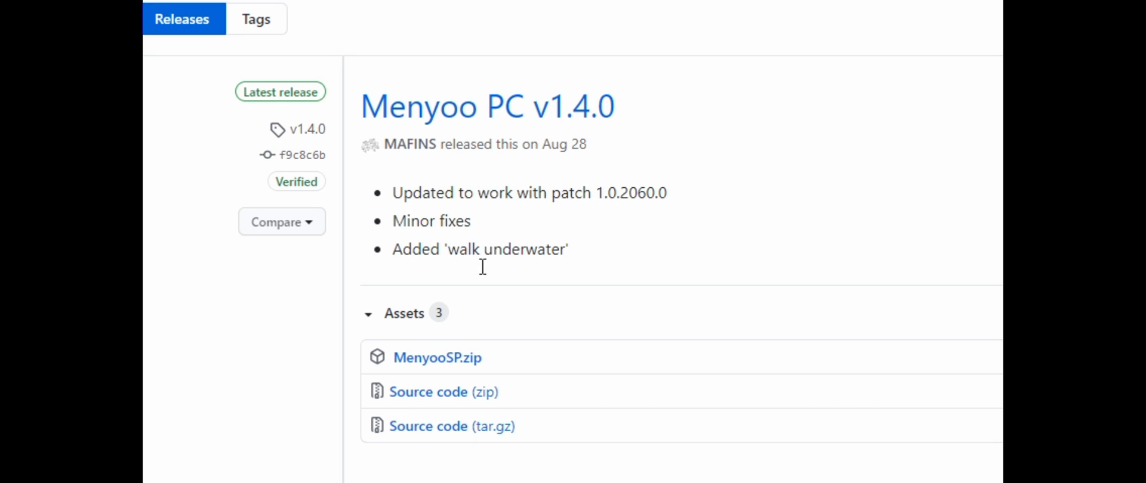
pyautogui.moveTo(592, 261)
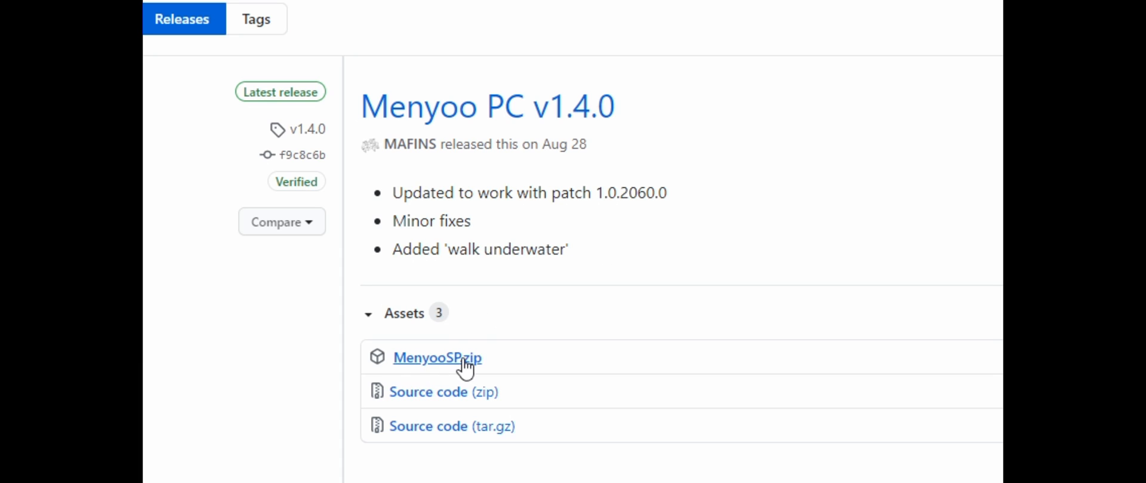
pyautogui.moveTo(438, 365)
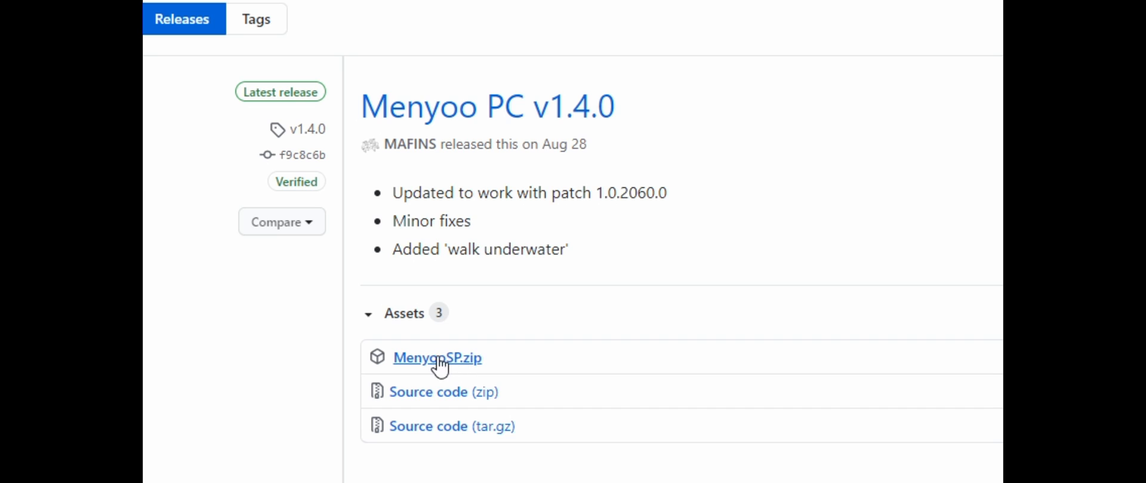
pyautogui.moveTo(444, 363)
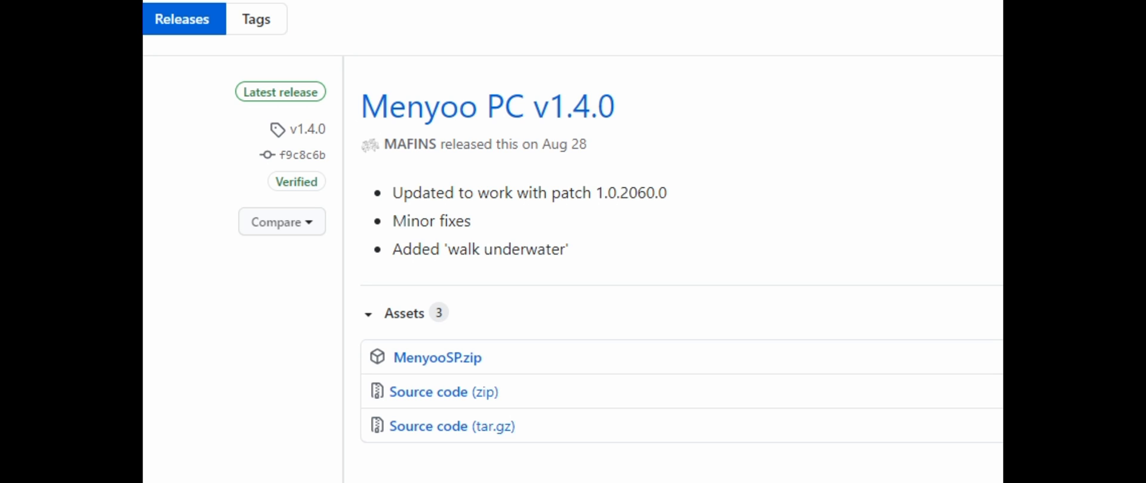
pyautogui.moveTo(660, 117)
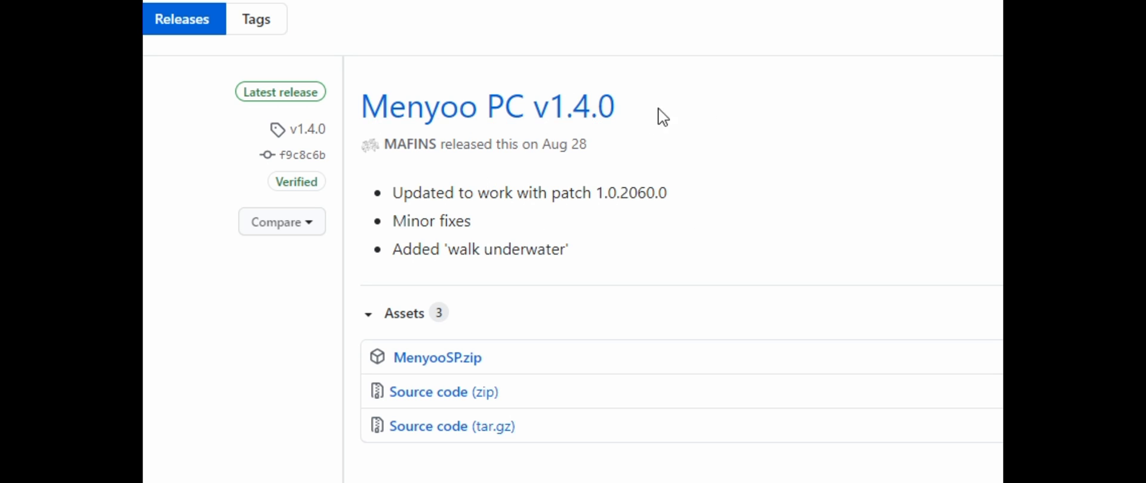
pyautogui.moveTo(738, 155)
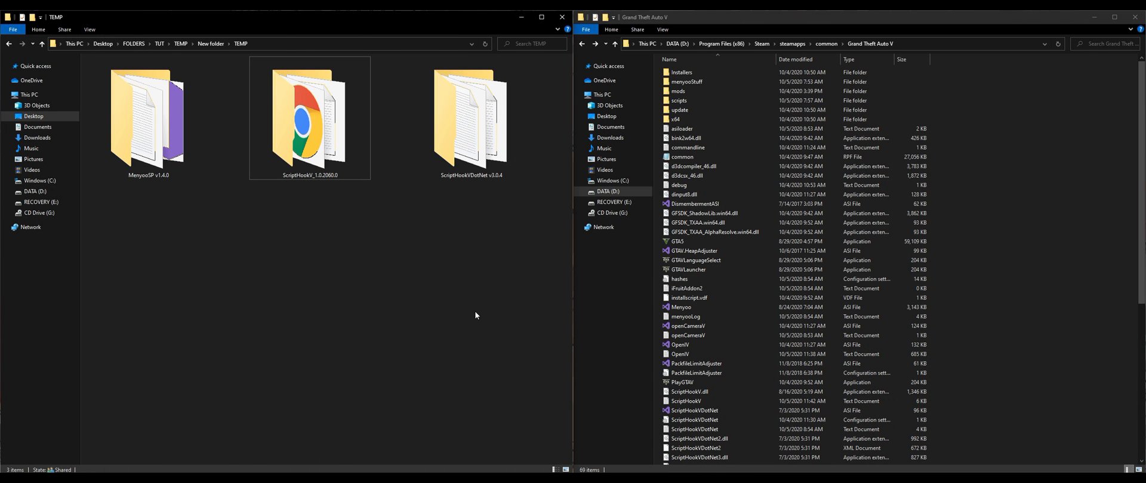
pyautogui.moveTo(481, 313)
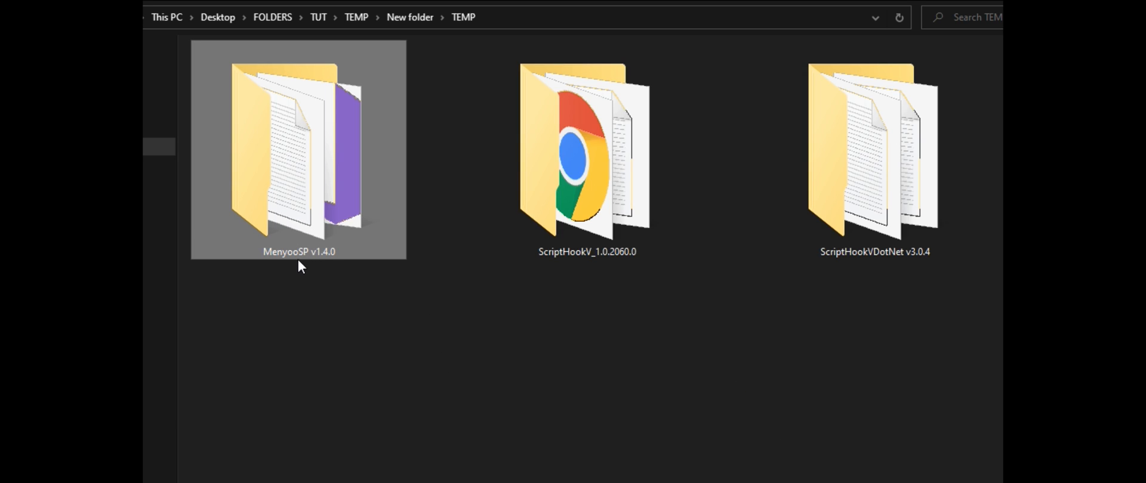
pyautogui.moveTo(360, 271)
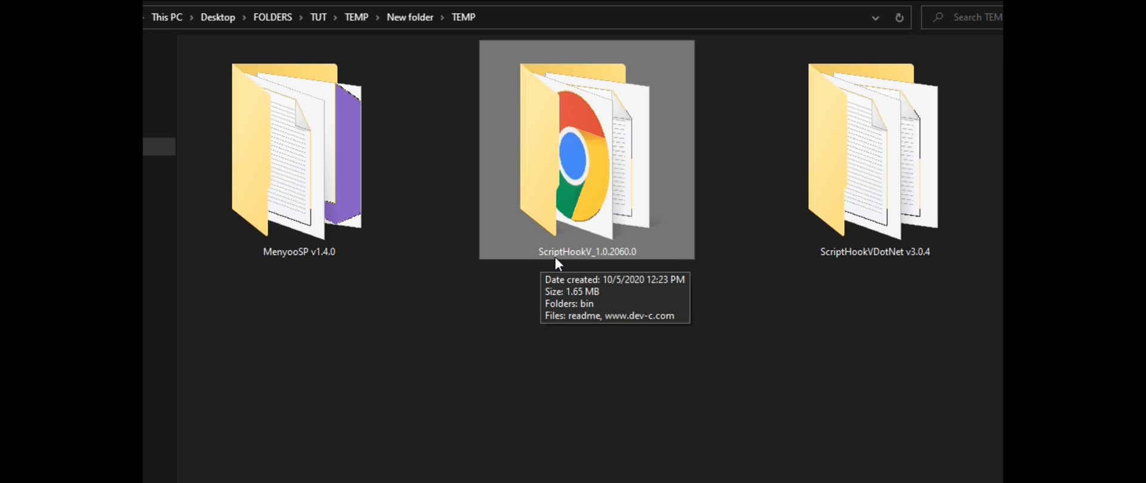
pyautogui.click(873, 146)
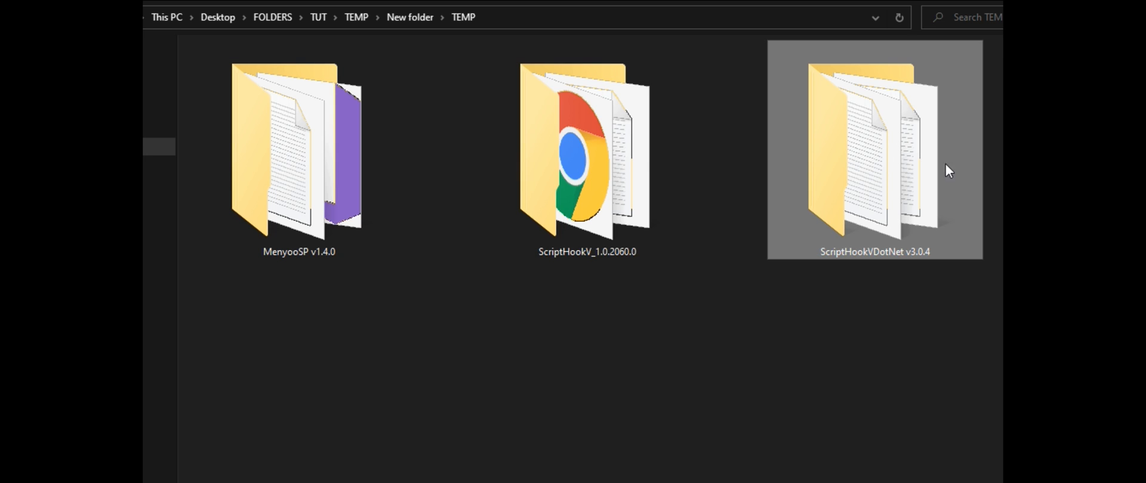
pyautogui.moveTo(904, 265)
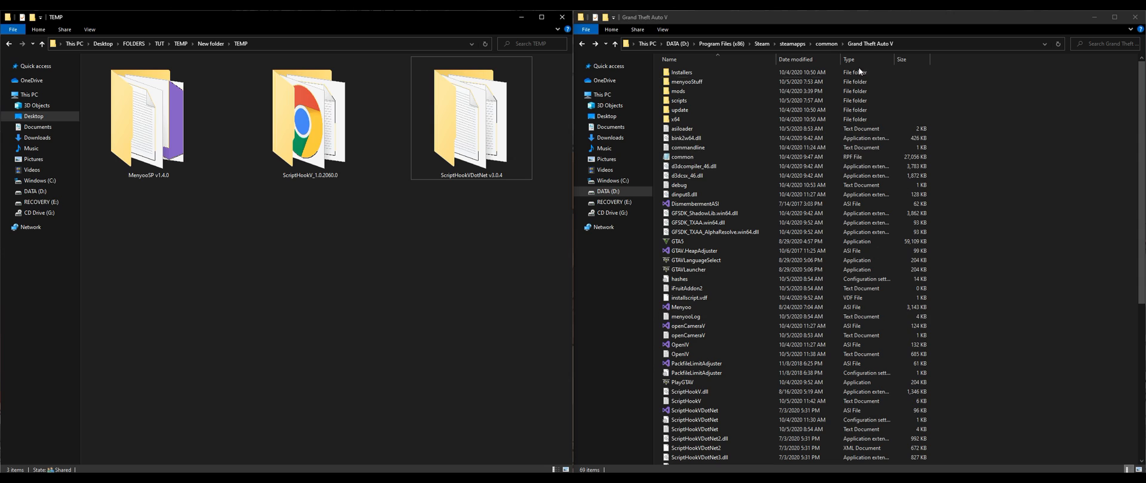
pyautogui.moveTo(780, 241)
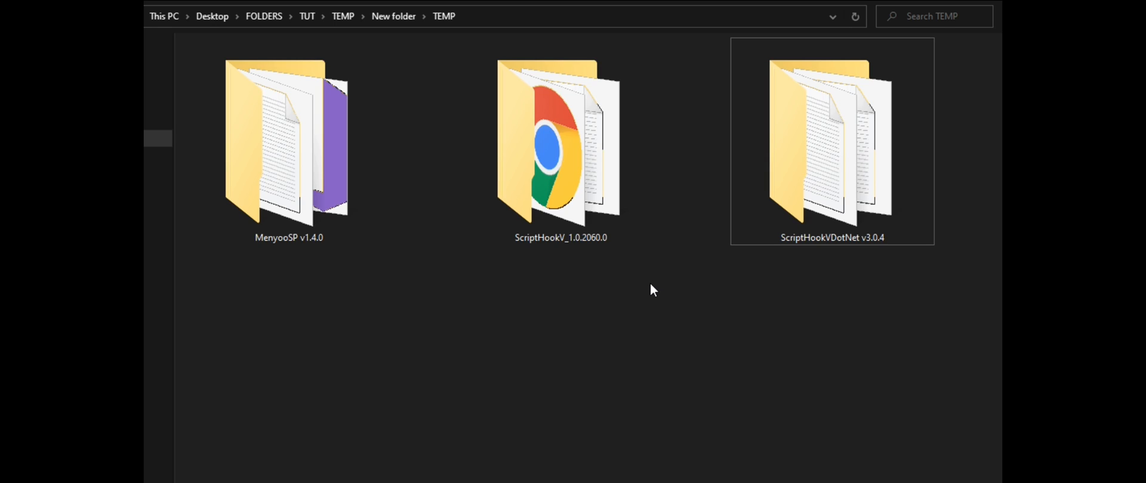
pyautogui.click(831, 143)
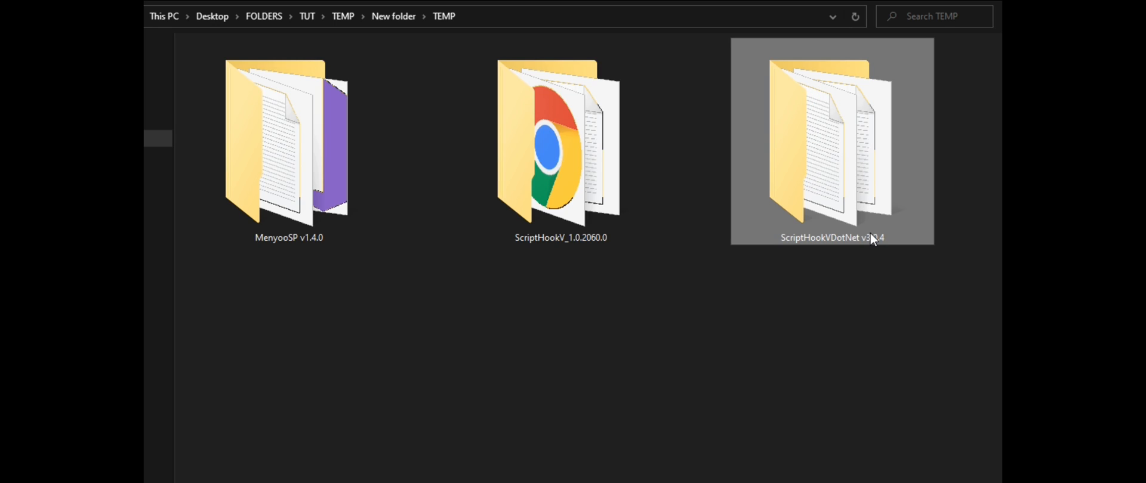
pyautogui.moveTo(855, 154)
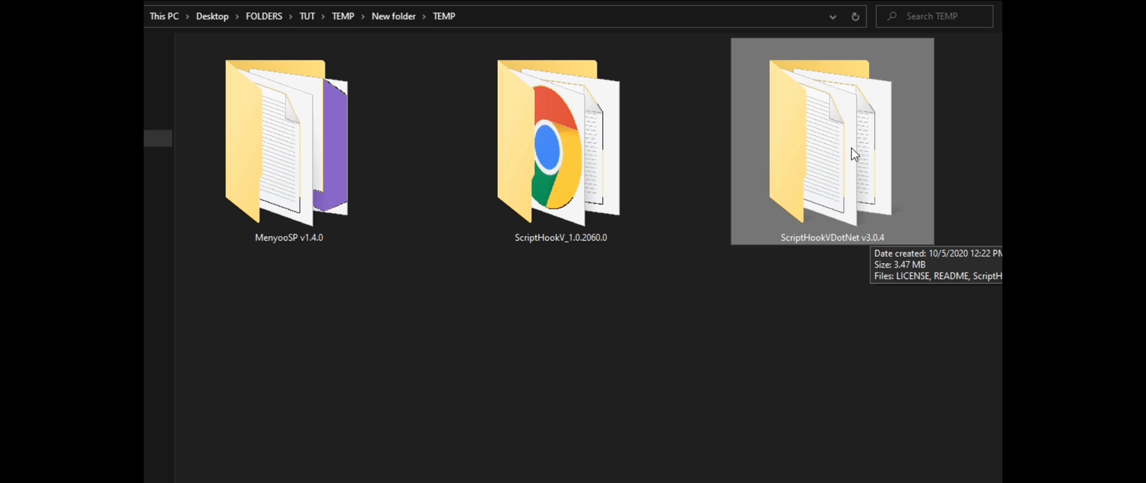
pyautogui.doubleClick(832, 142)
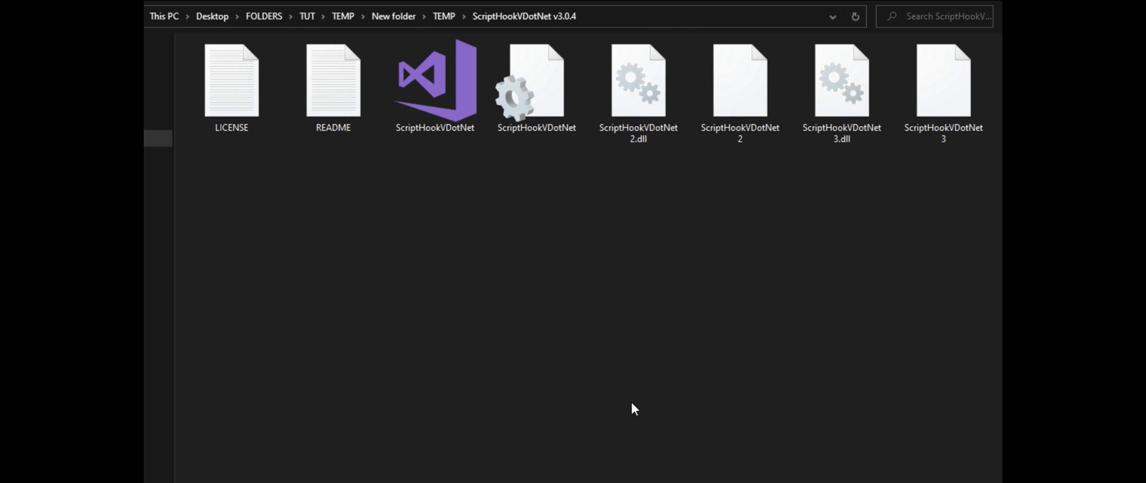
# Copy the six ScriptHookVDotNet files, excluding LICENSE and README, into Grand Theft Auto V, replacing existing ones
pyautogui.click(942, 80)
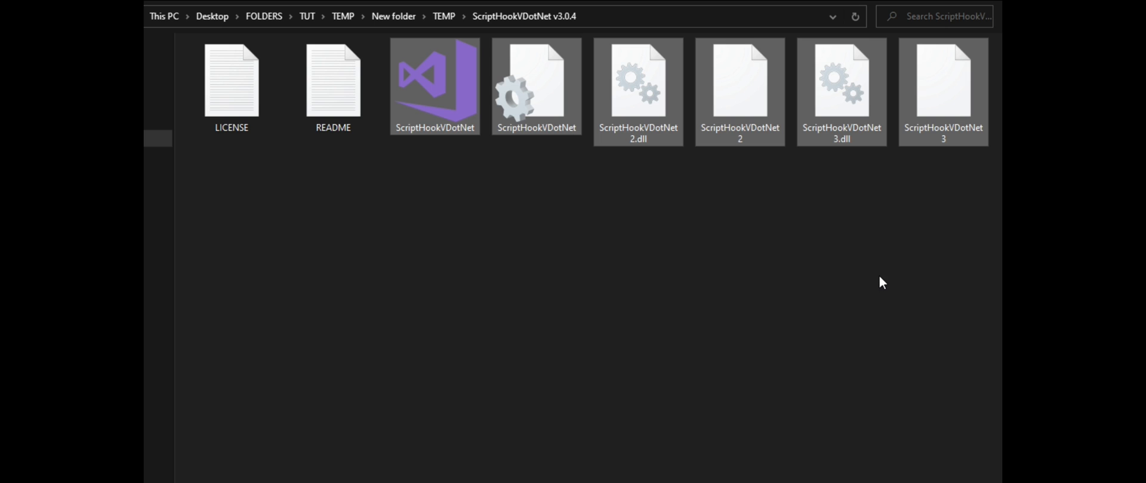
pyautogui.moveTo(651, 85)
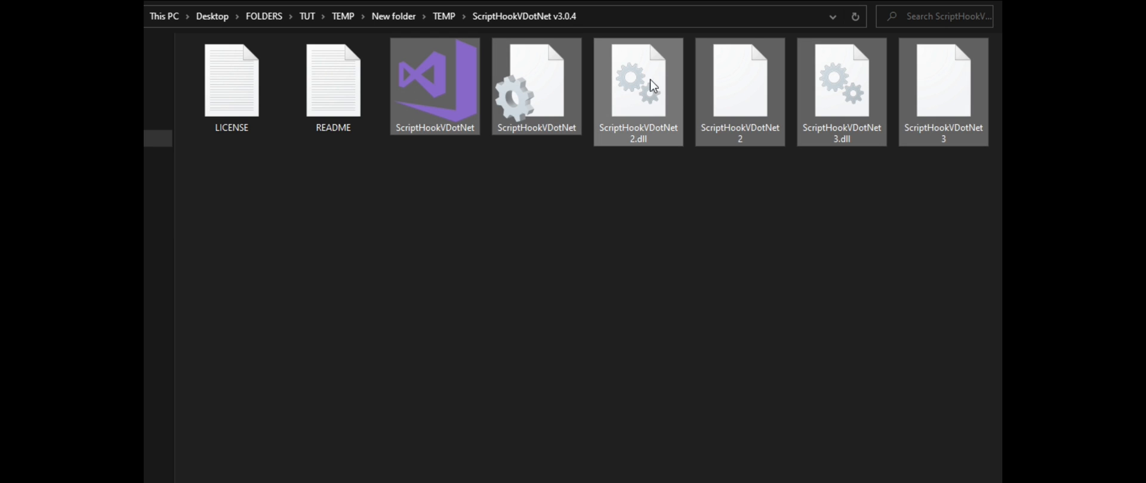
pyautogui.click(231, 80)
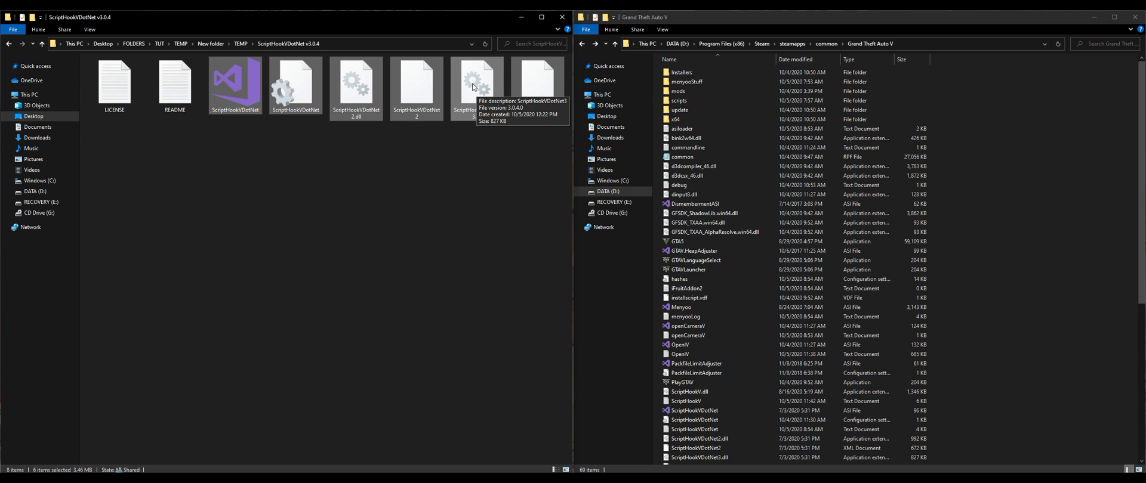
pyautogui.moveTo(477, 82); pyautogui.dragTo(1044, 265)
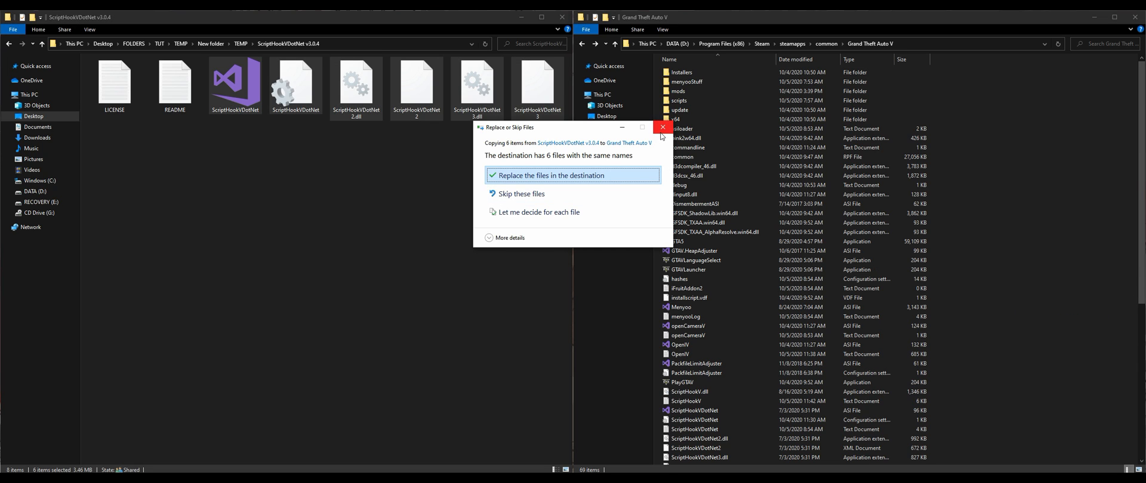
pyautogui.click(661, 128)
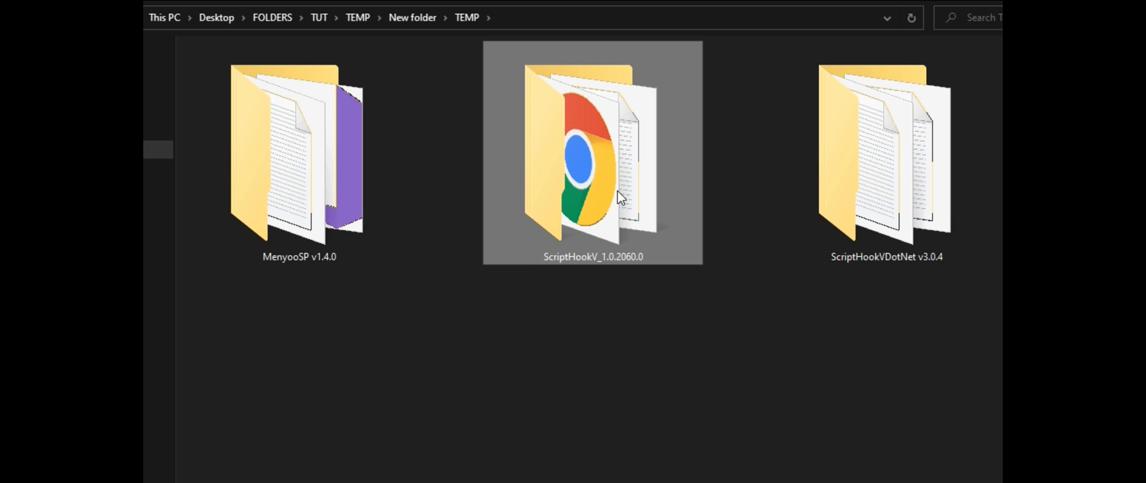
pyautogui.moveTo(621, 154)
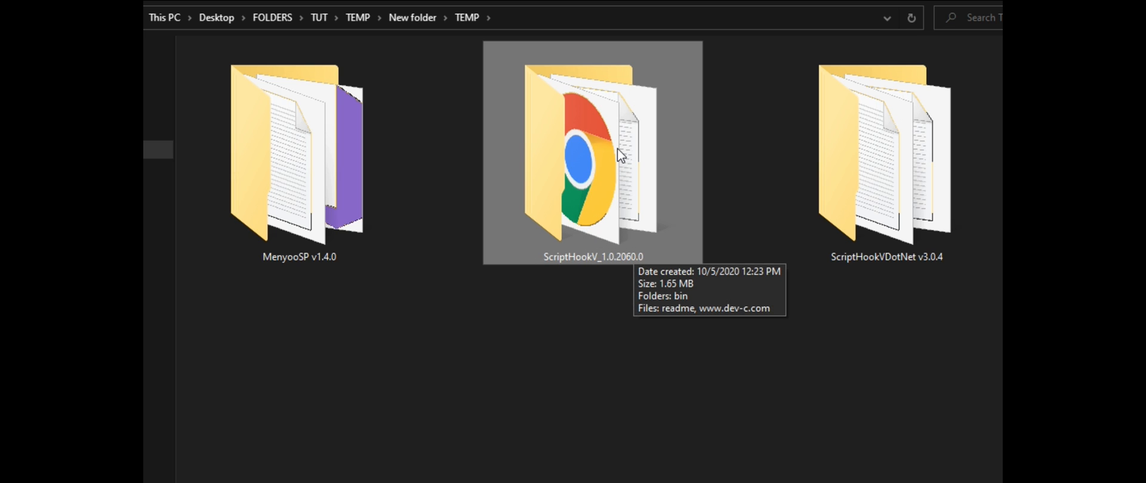
# Open ScriptHookV_1.0.2060.0\bin and select ScriptHookV.dll for copying
pyautogui.doubleClick(592, 153)
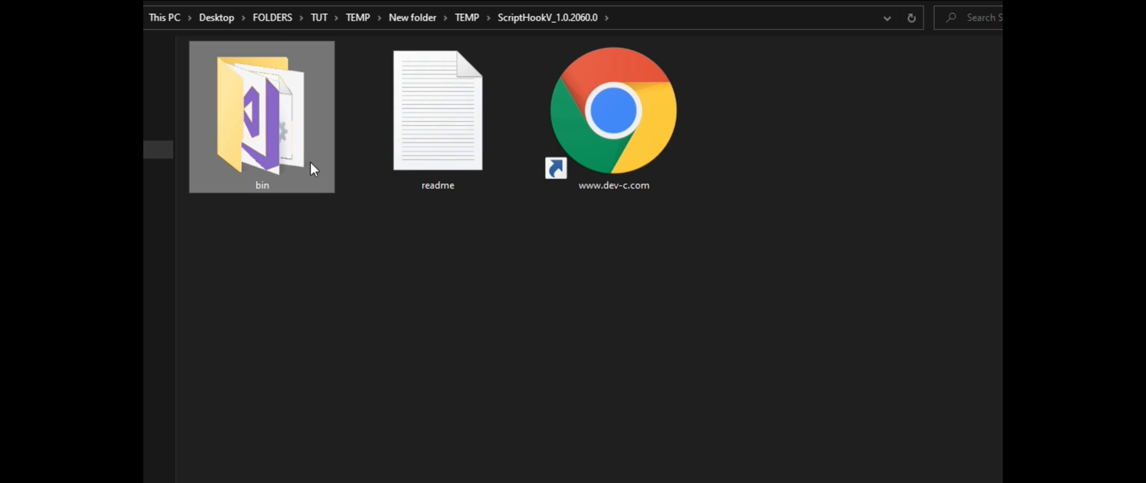
pyautogui.moveTo(269, 124)
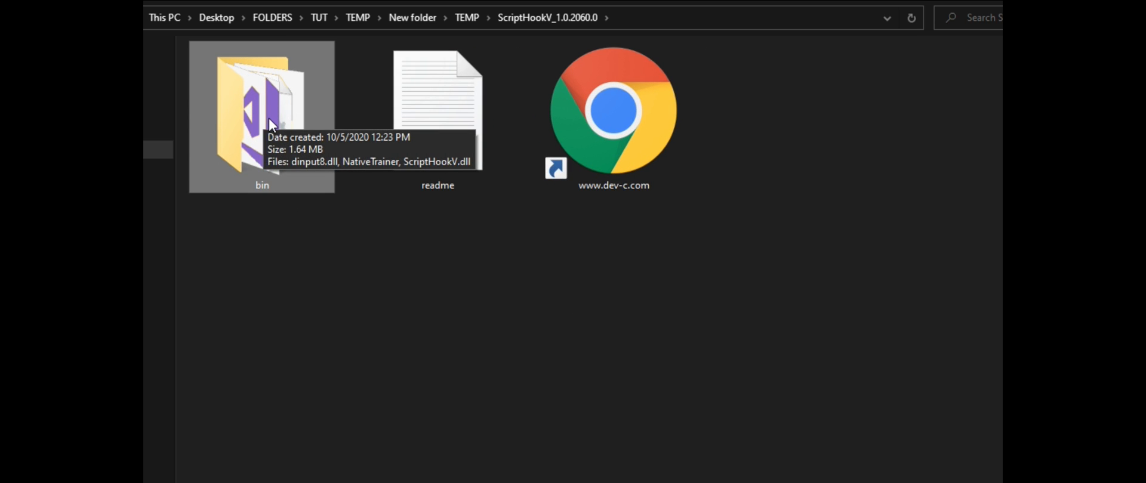
pyautogui.doubleClick(261, 110)
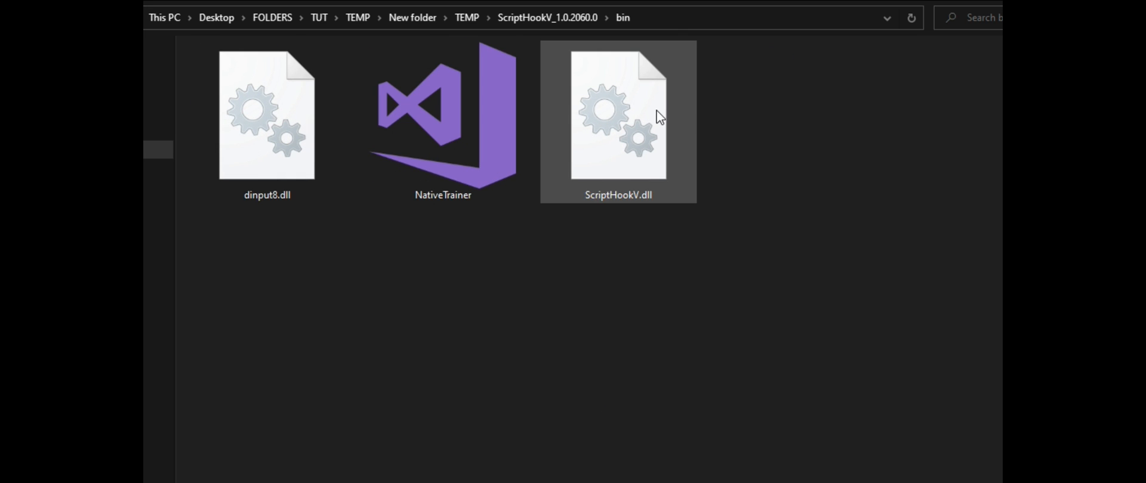
pyautogui.moveTo(649, 136)
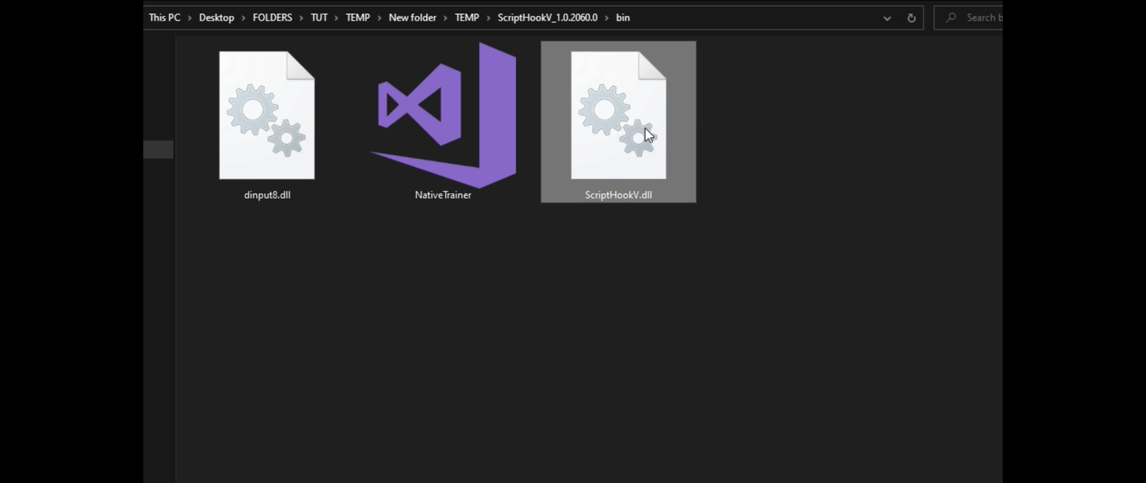
pyautogui.click(266, 117)
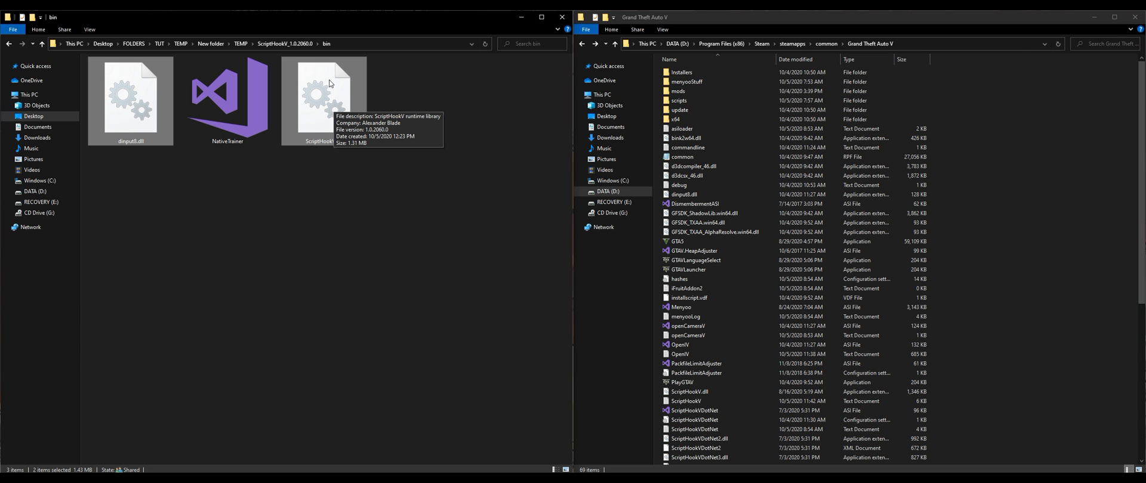
pyautogui.moveTo(319, 95)
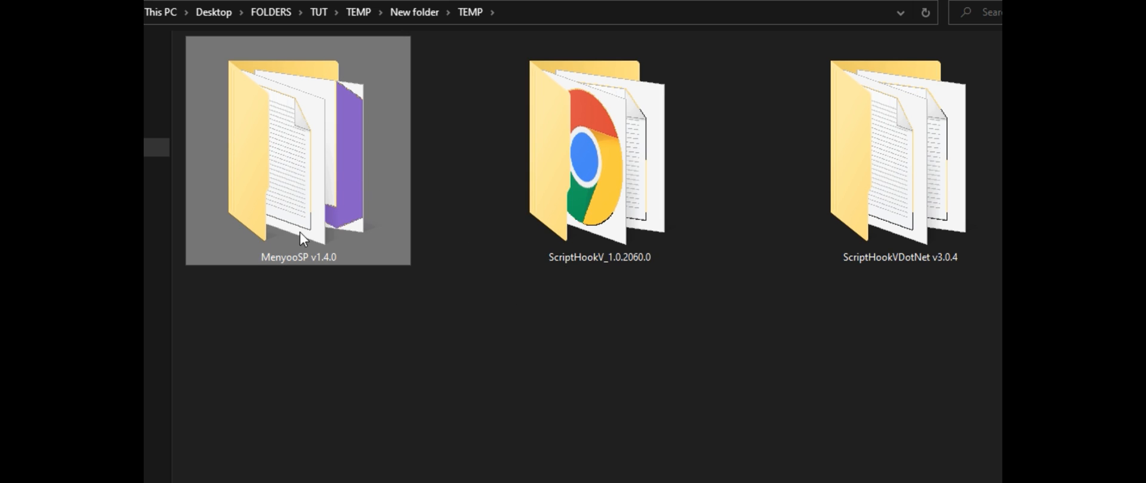
pyautogui.moveTo(344, 169)
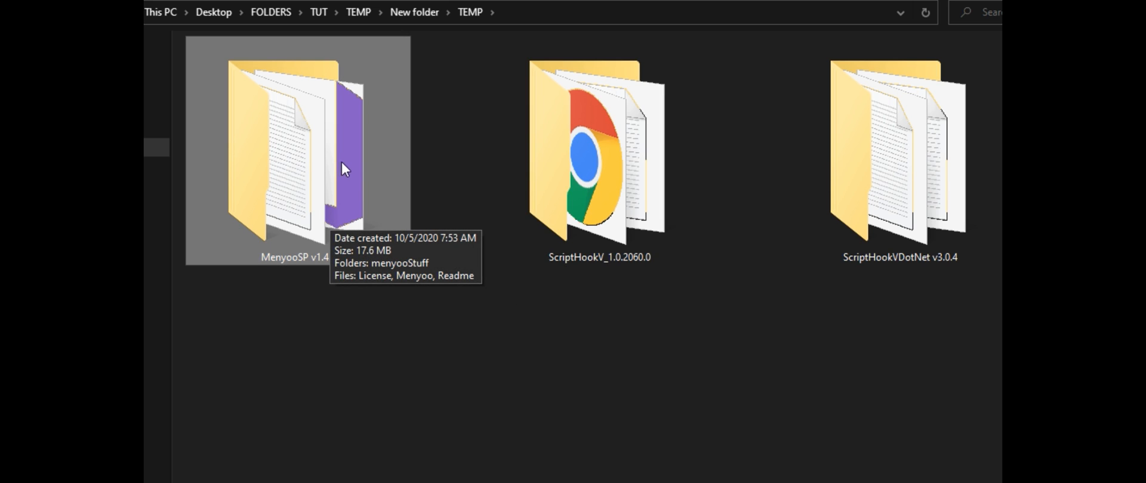
pyautogui.moveTo(325, 128)
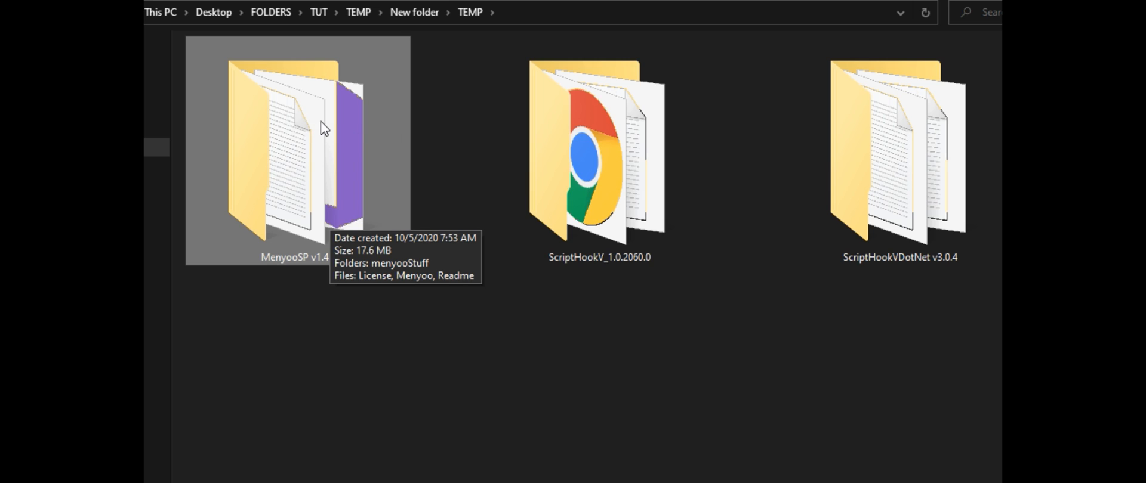
# Copy Menyoo and menyooStuff from MenyooSP v1.4.0 into Grand Theft Auto V, replacing existing files
pyautogui.doubleClick(298, 150)
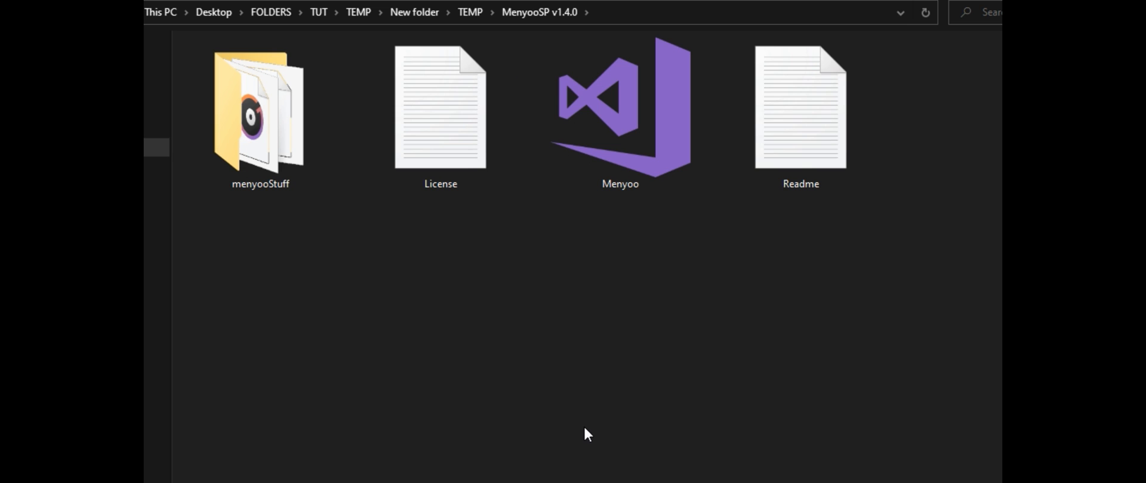
pyautogui.click(619, 105)
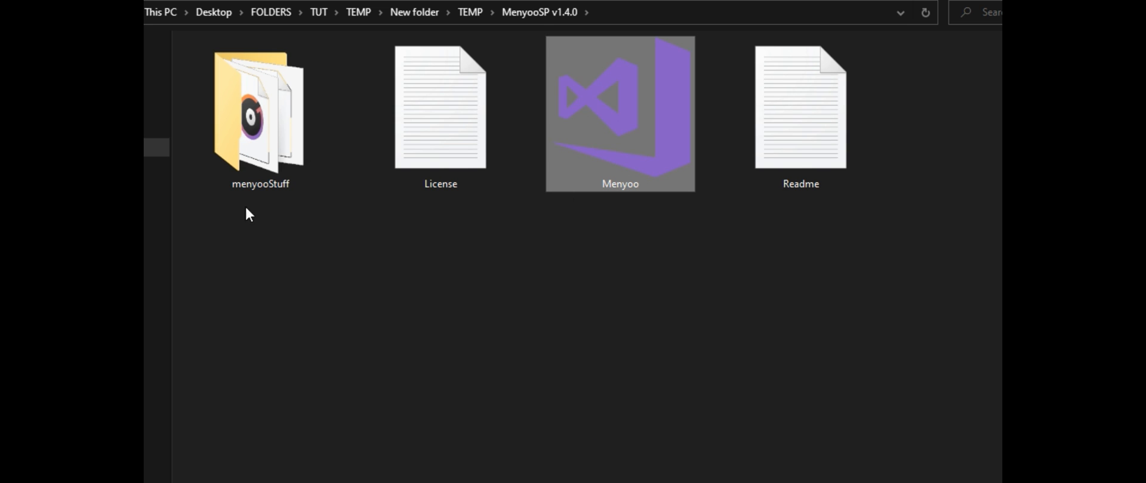
pyautogui.click(260, 109)
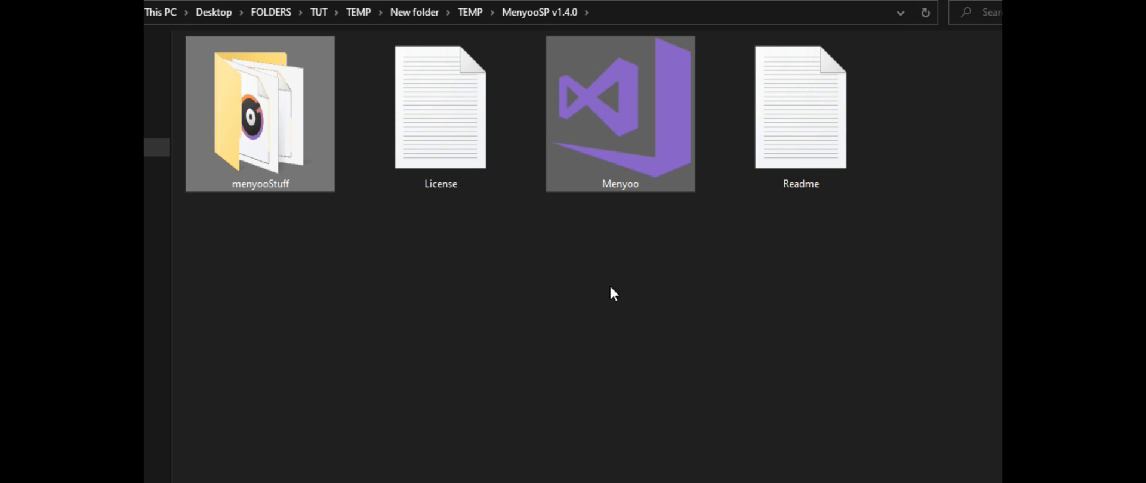
pyautogui.moveTo(637, 192)
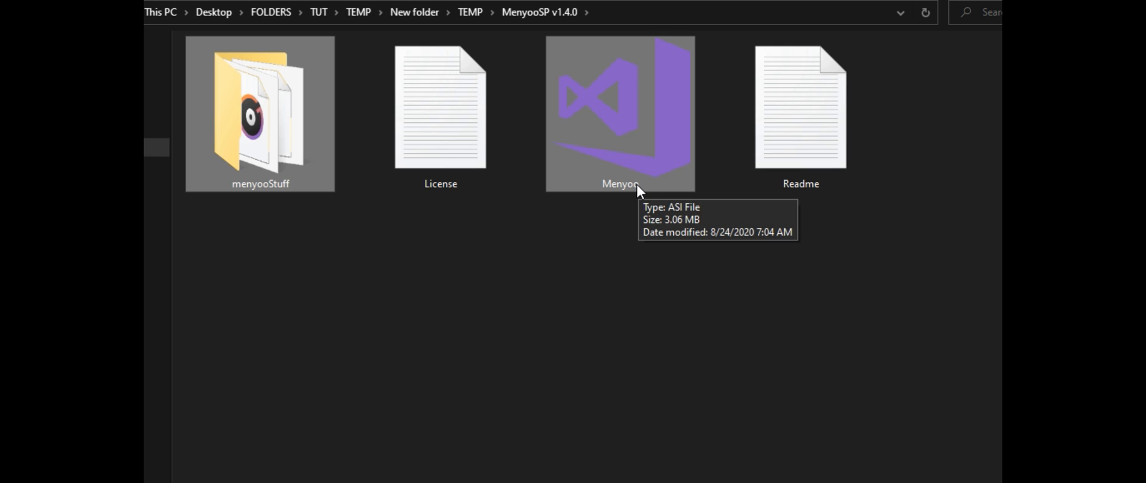
pyautogui.moveTo(258, 186)
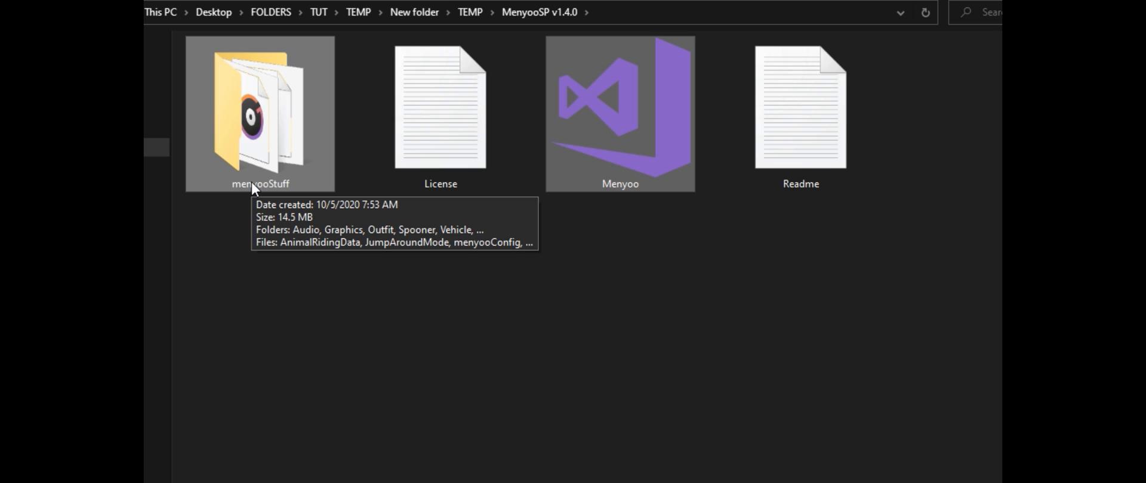
pyautogui.moveTo(625, 154)
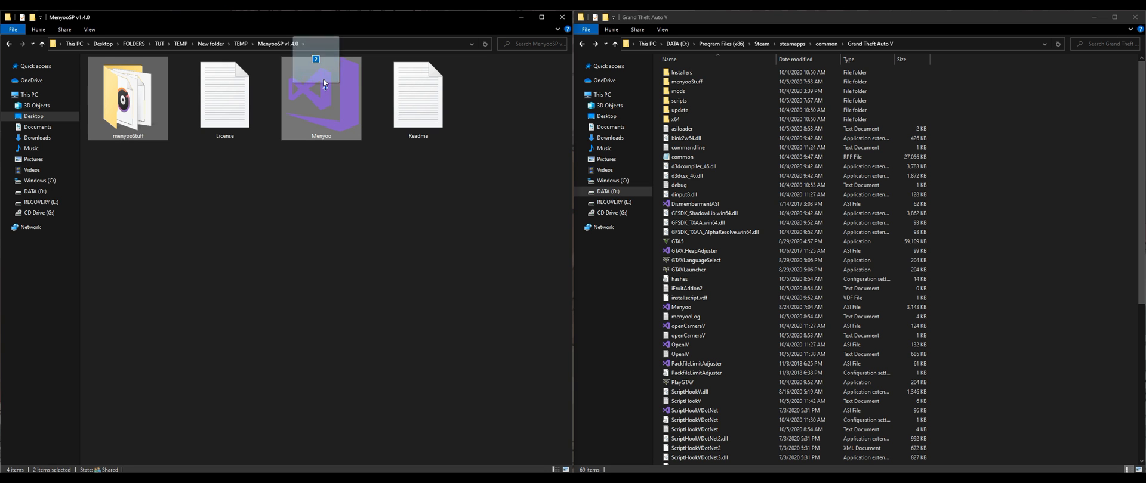
pyautogui.moveTo(321, 98); pyautogui.dragTo(1022, 281)
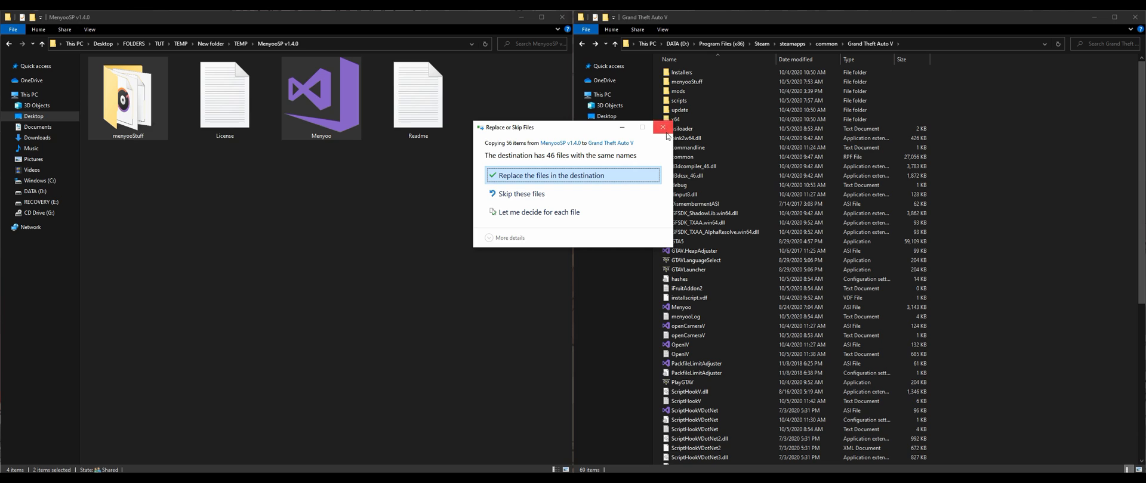
pyautogui.click(661, 127)
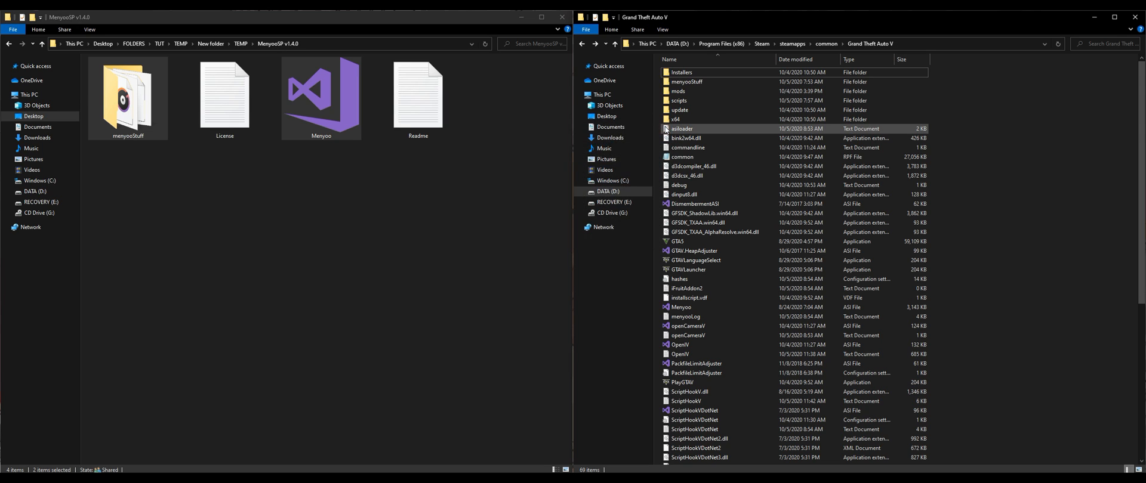
pyautogui.click(730, 326)
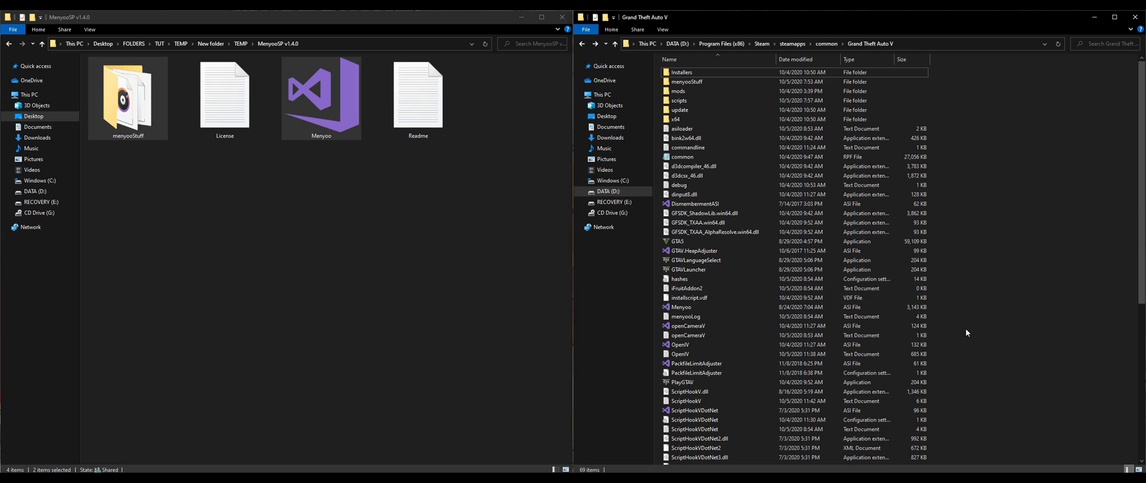
pyautogui.moveTo(914, 321)
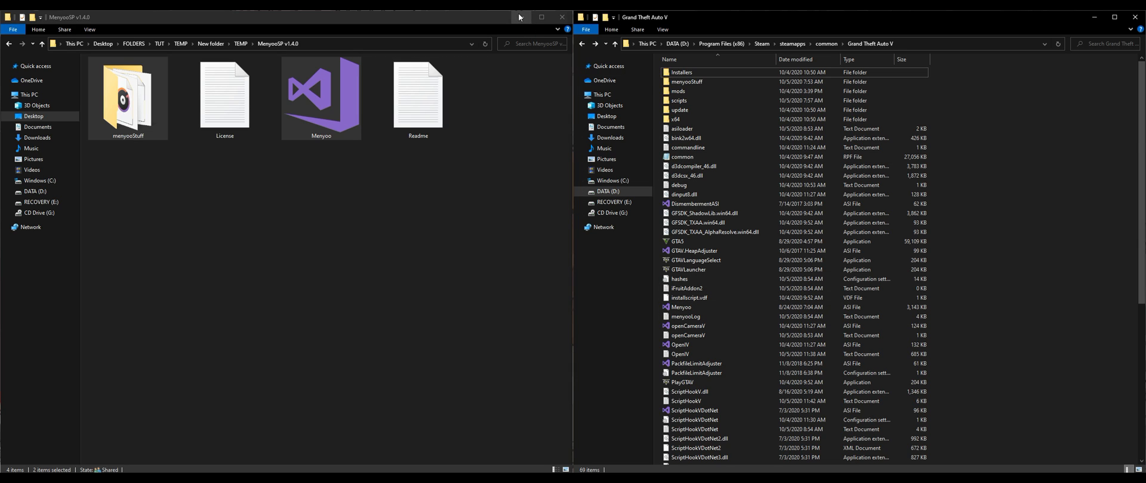
pyautogui.click(528, 16)
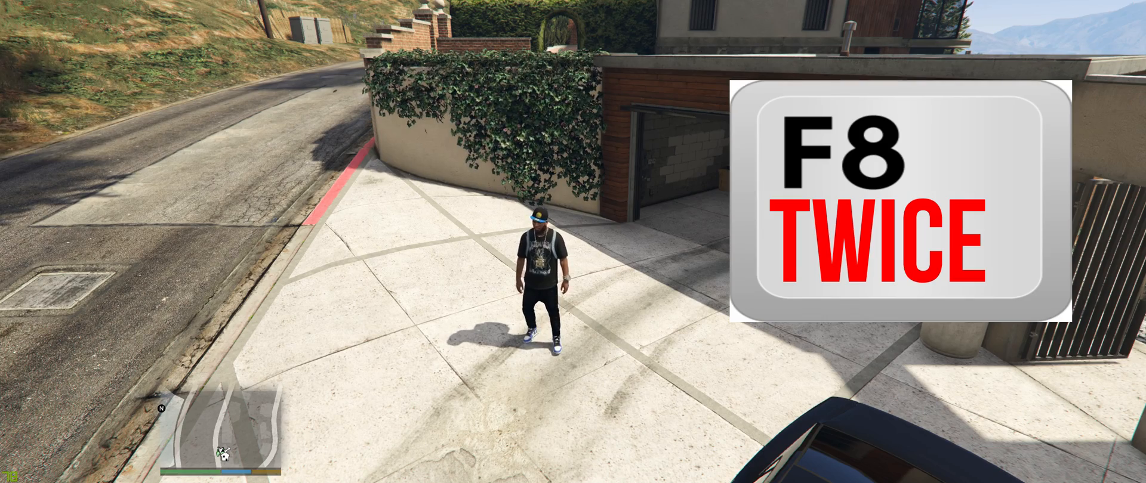
# Press F8 twice in-game to show the Menyoo menu with Players, Vehicle and Teleport
pyautogui.press('f8')
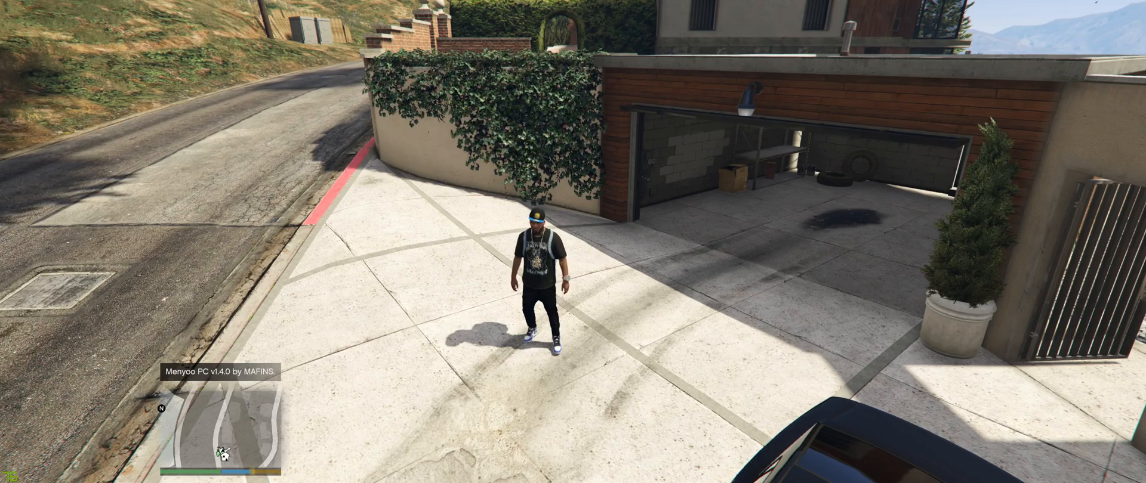
pyautogui.press('F8')
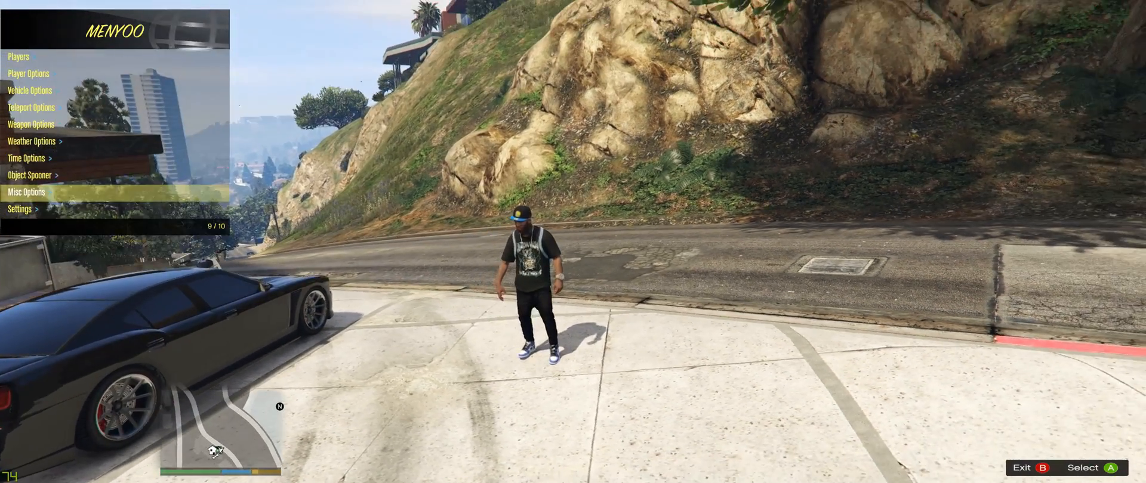
pyautogui.click(19, 209)
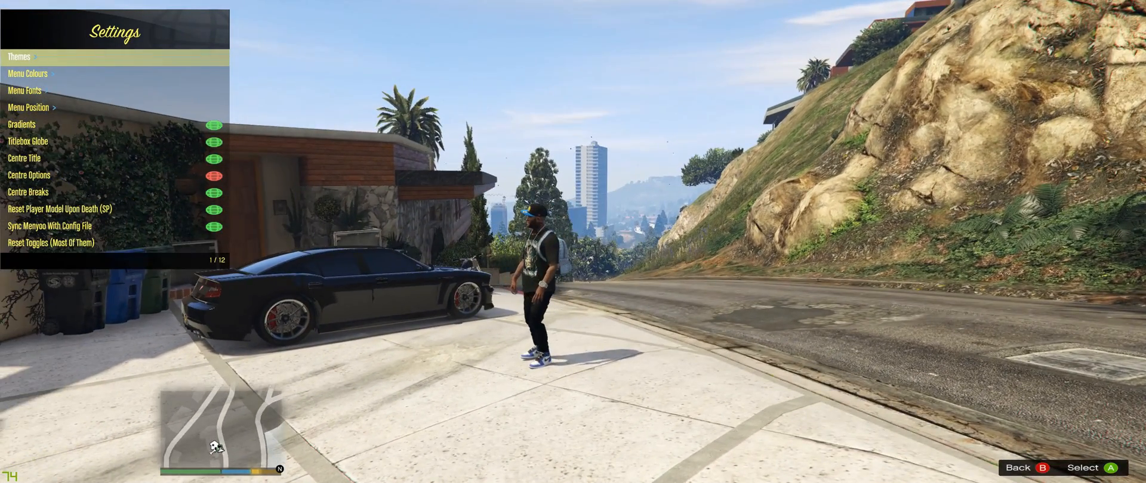
pyautogui.click(20, 56)
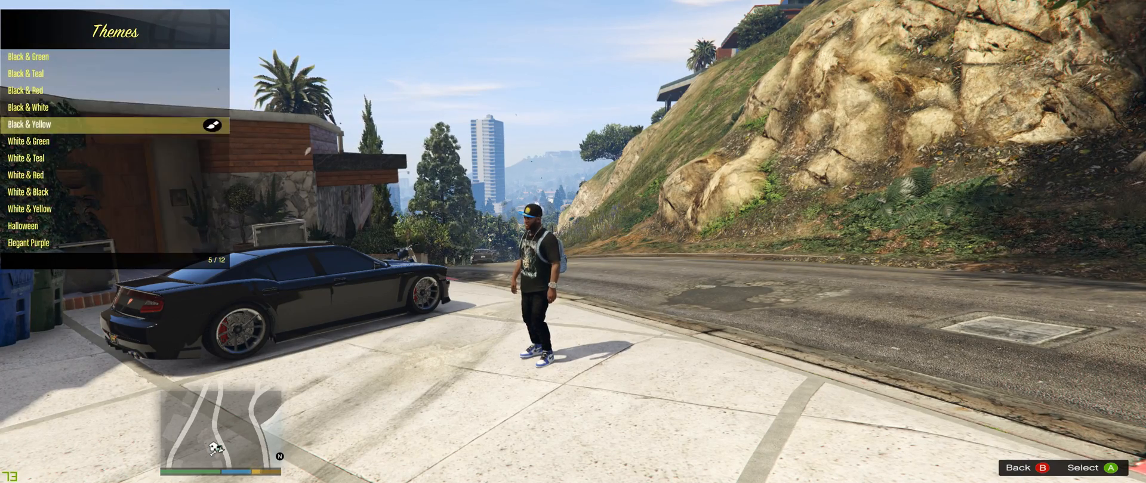
pyautogui.scroll(-3)
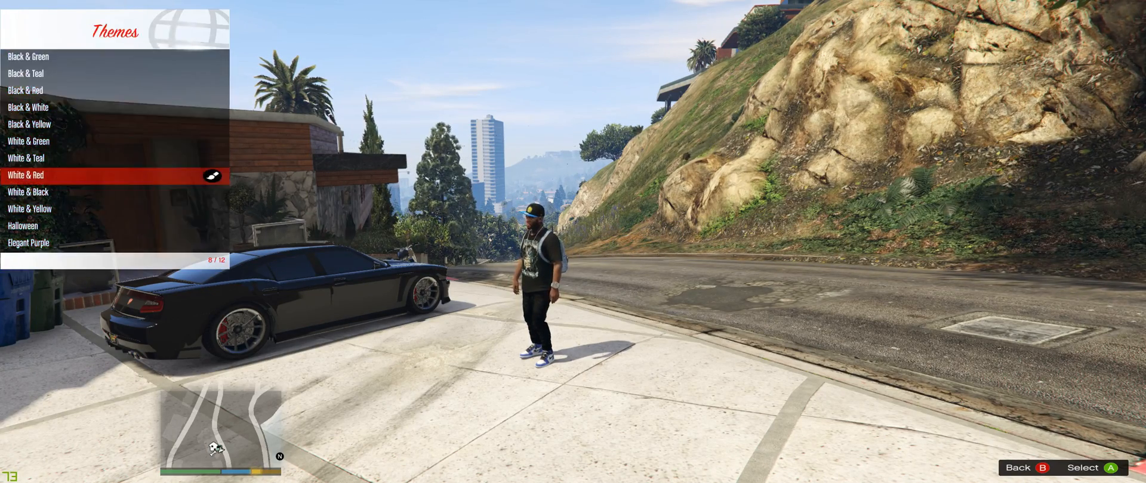
pyautogui.scroll(3)
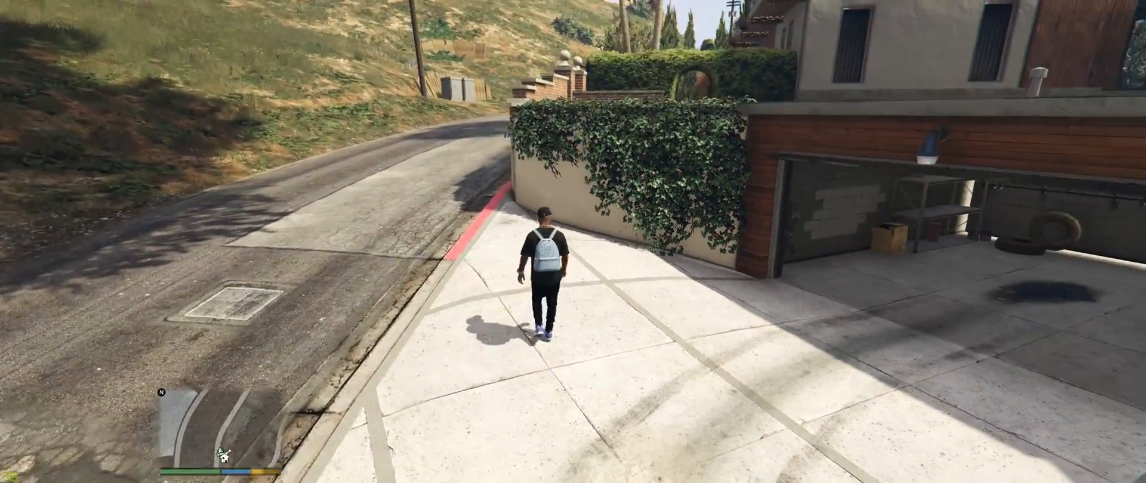
pyautogui.press('F8')
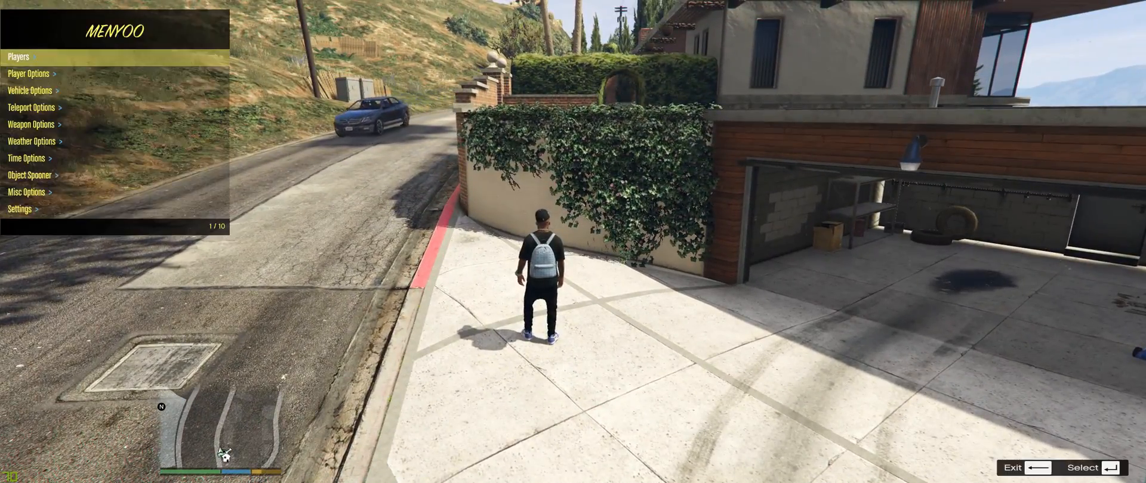